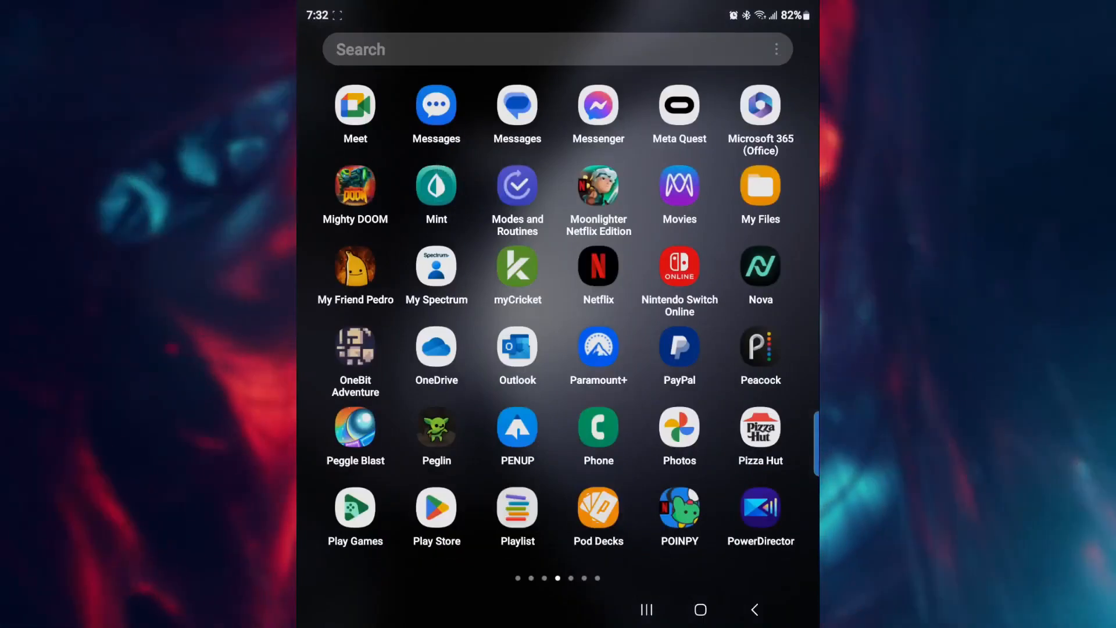
# - Launch the Meta Quest phone app and go to Devices, then the Quest 3's Headset Settings
pyautogui.click(679, 105)
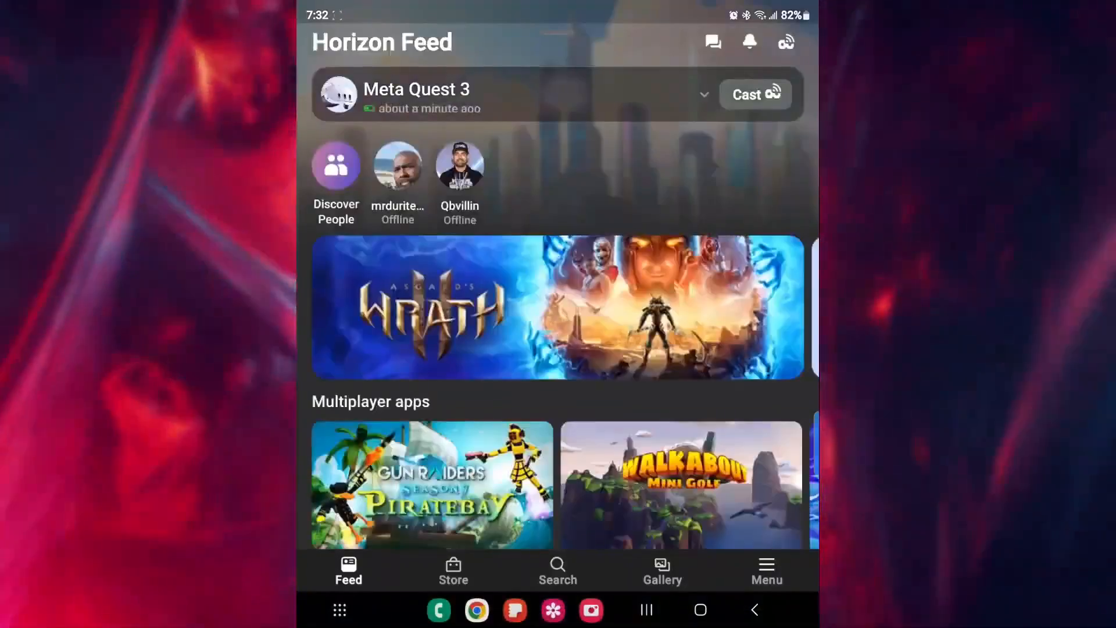
pyautogui.click(767, 570)
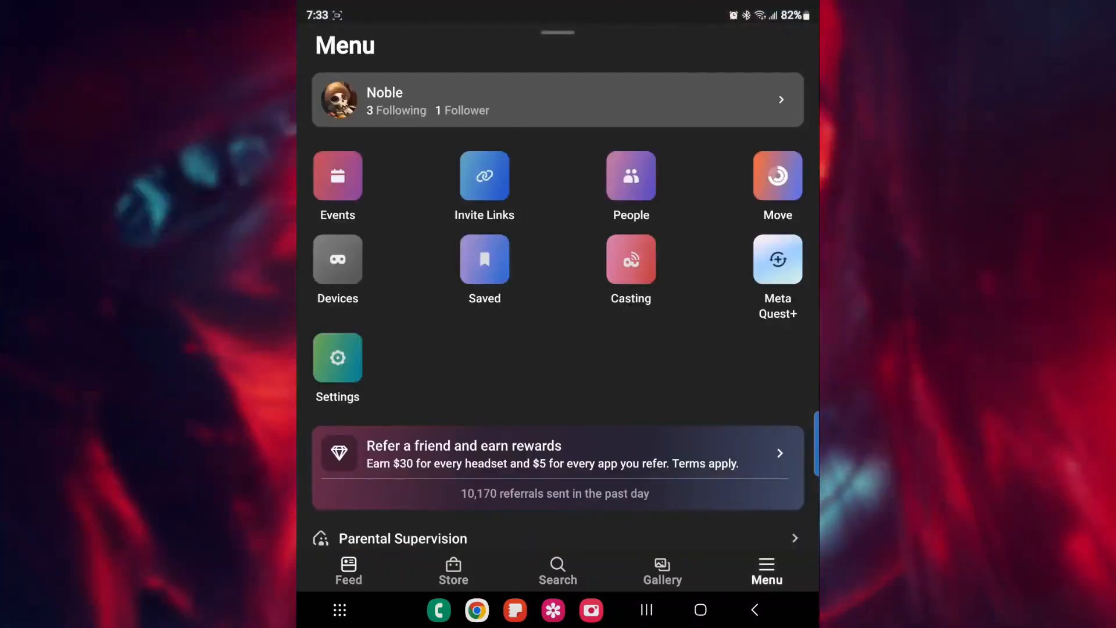
pyautogui.click(337, 258)
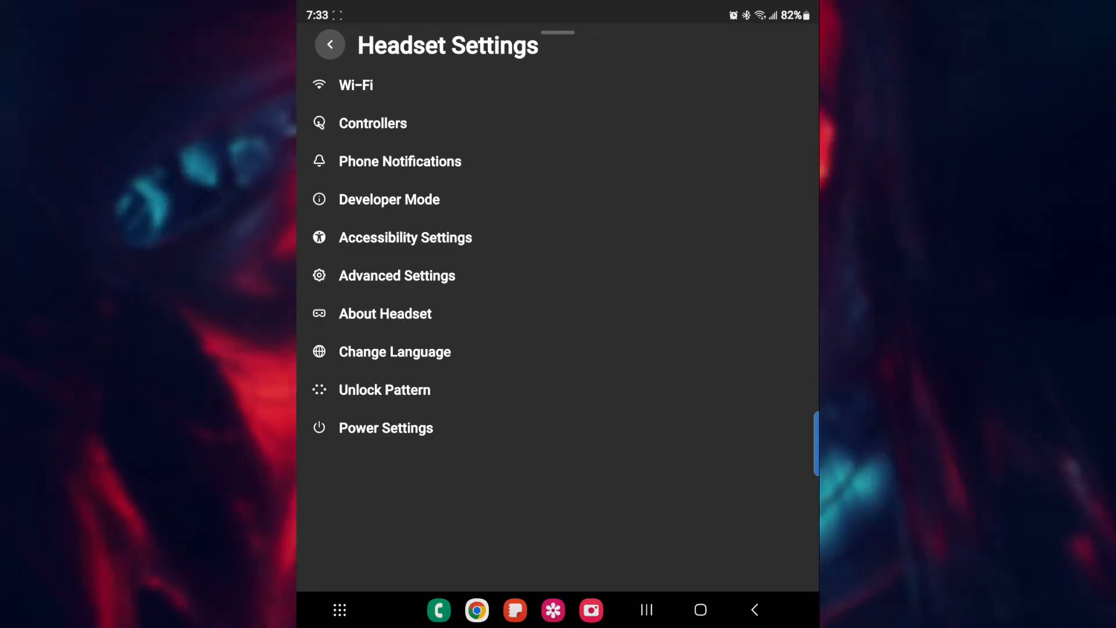
# - Turn on the Developer Mode toggle for the Quest 3 headset
pyautogui.click(390, 200)
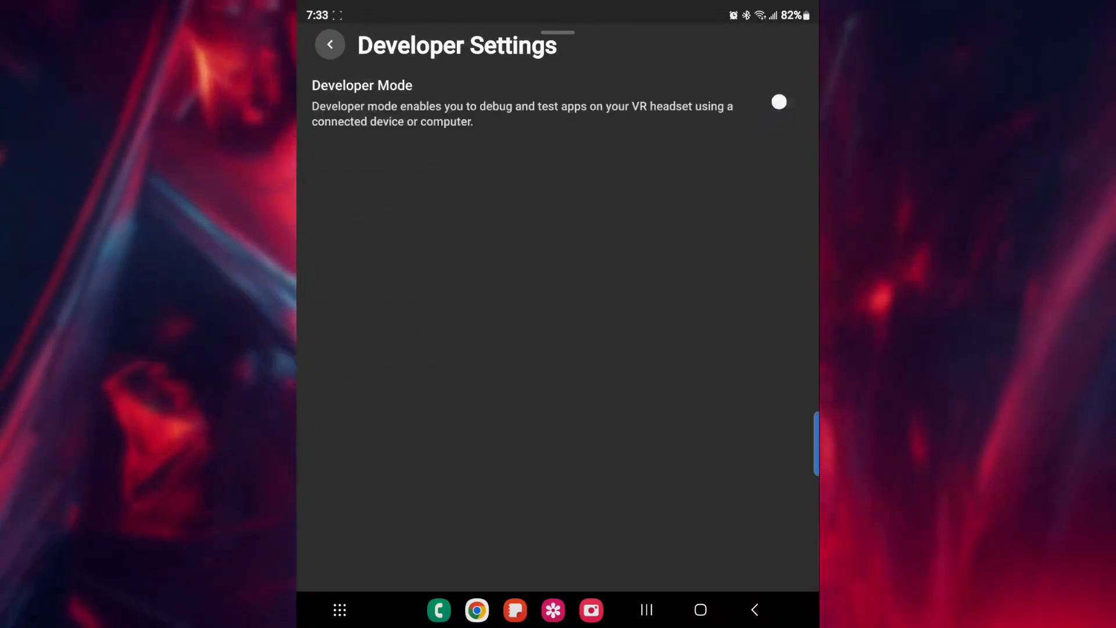
pyautogui.click(786, 101)
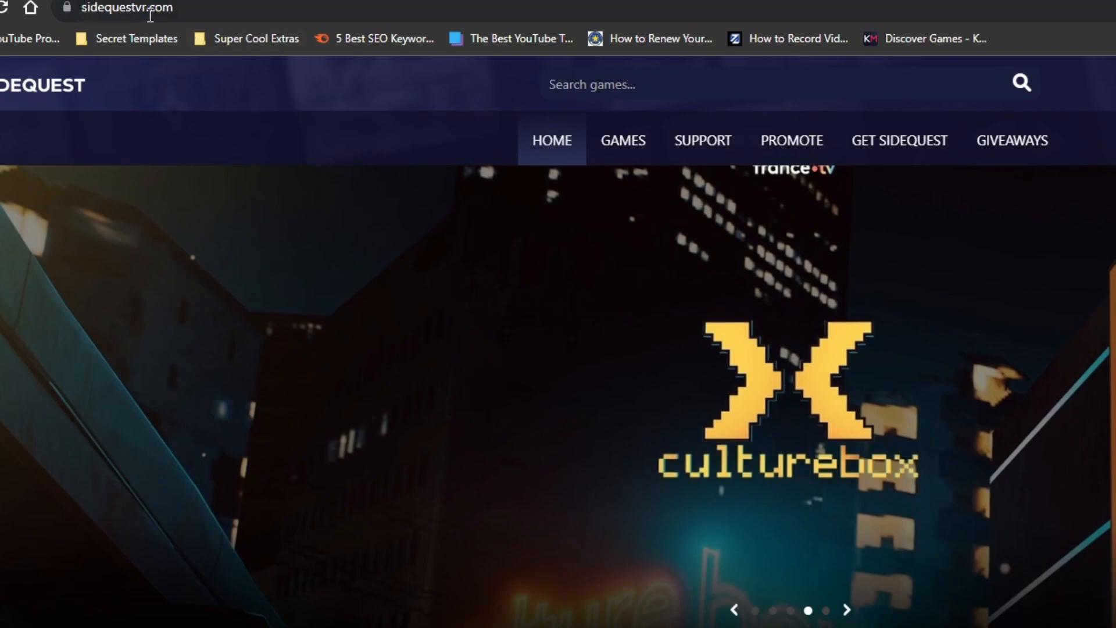
pyautogui.moveTo(899, 140)
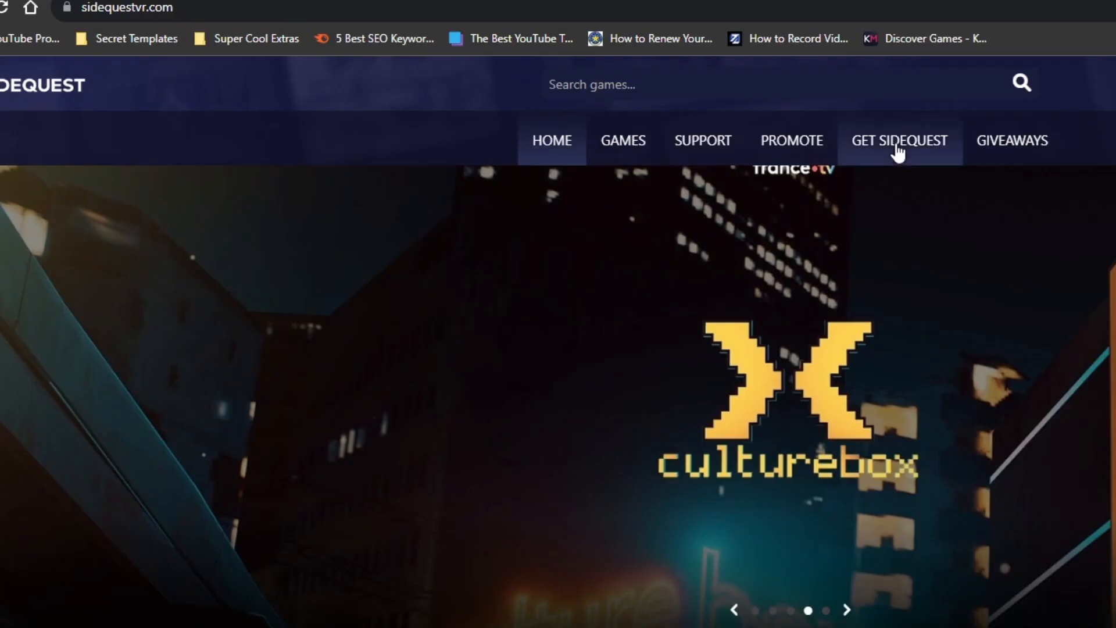
# - Show the Get SideQuest page with its Windows Easy and Advanced Installer downloads
pyautogui.click(898, 140)
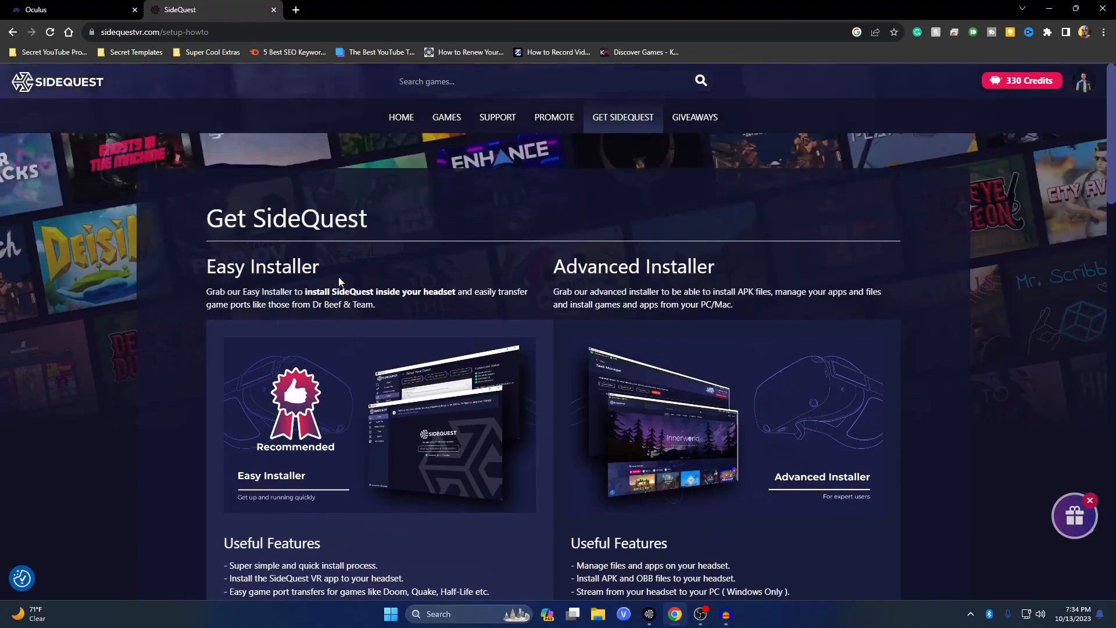
pyautogui.moveTo(409, 320)
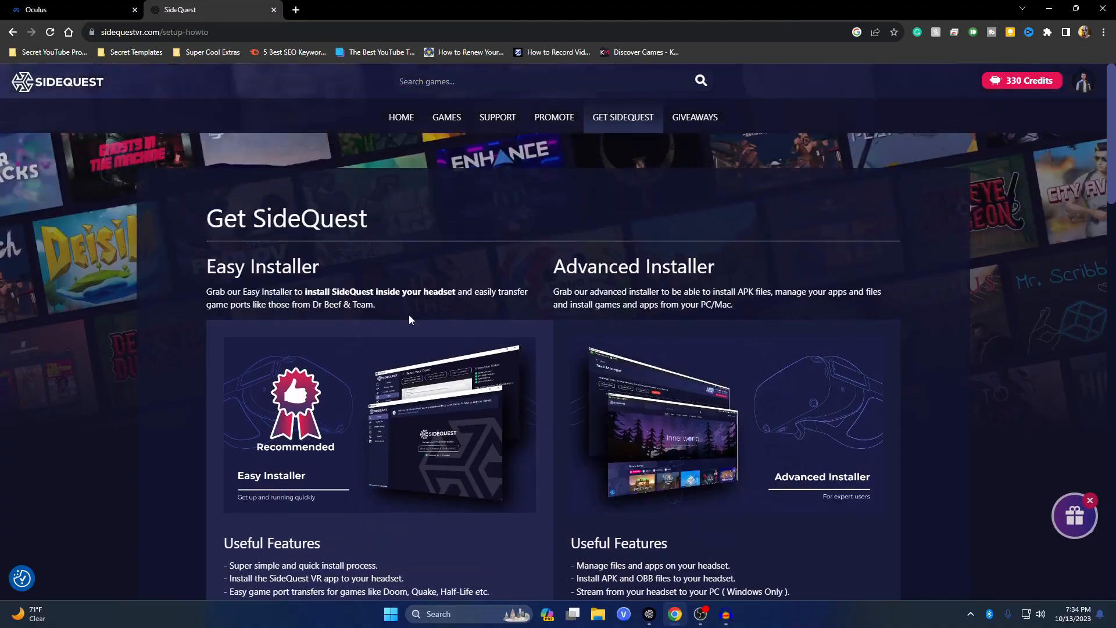
pyautogui.scroll(-3)
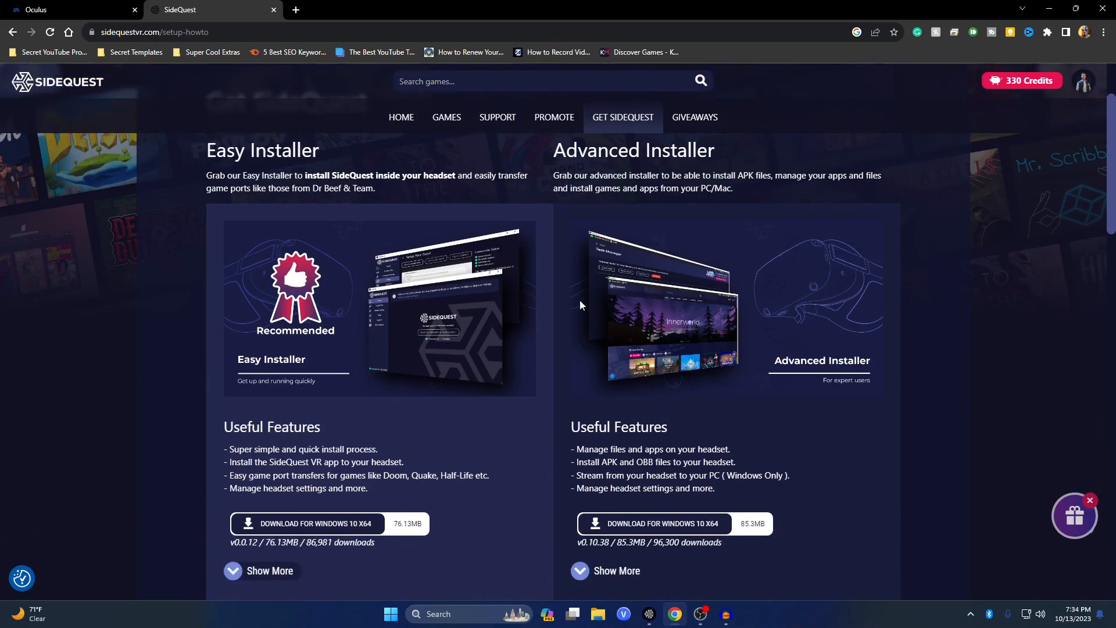
pyautogui.moveTo(618, 174)
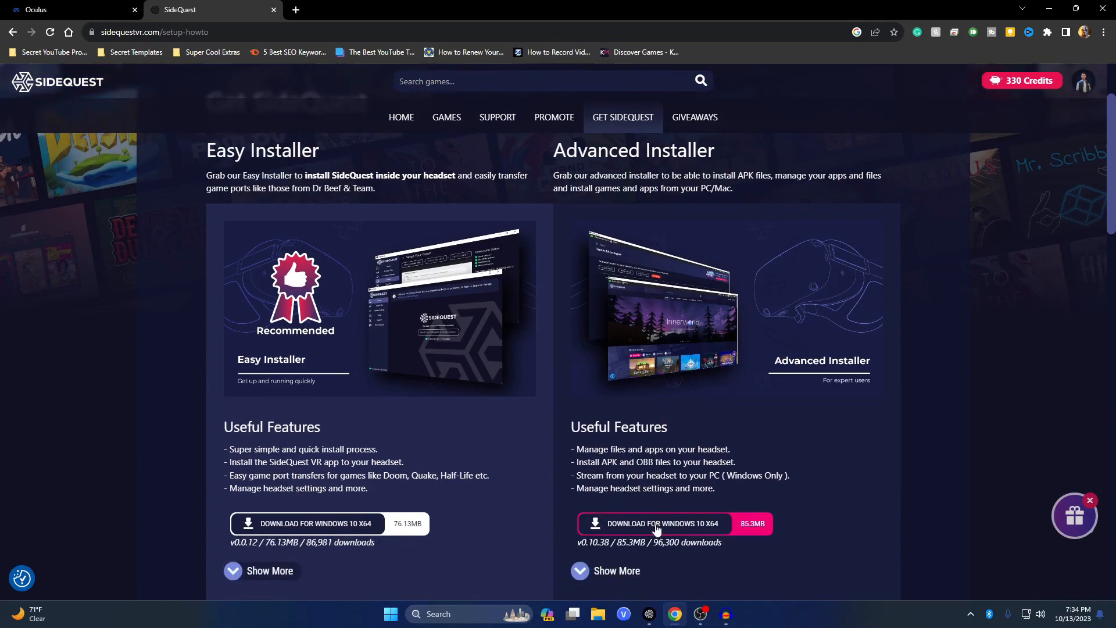
pyautogui.moveTo(658, 521)
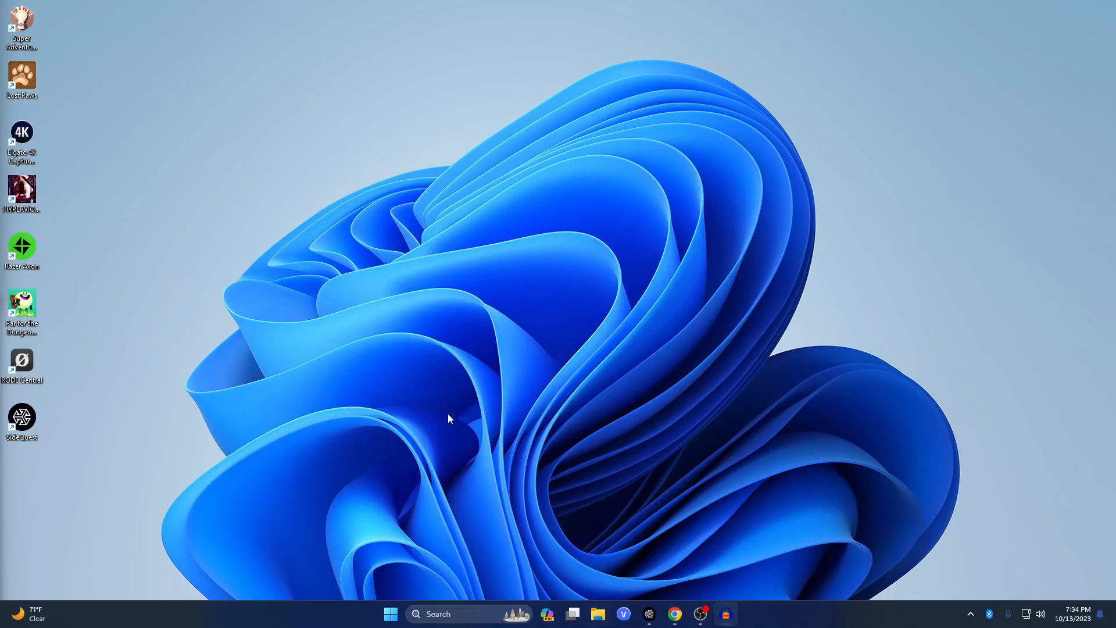
pyautogui.moveTo(403, 558)
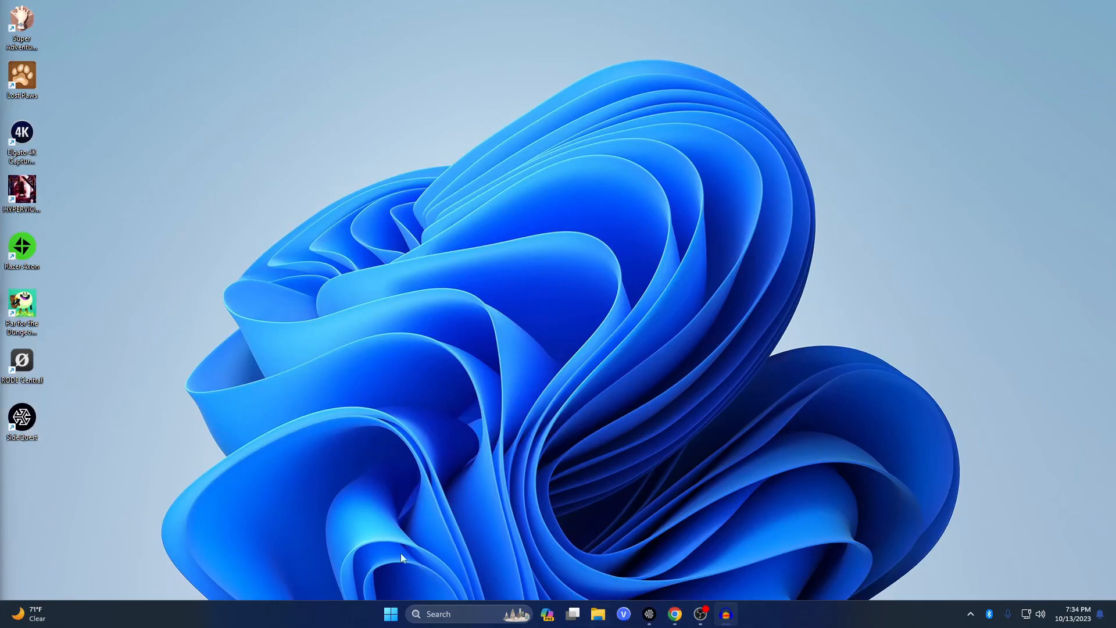
pyautogui.moveTo(649, 614)
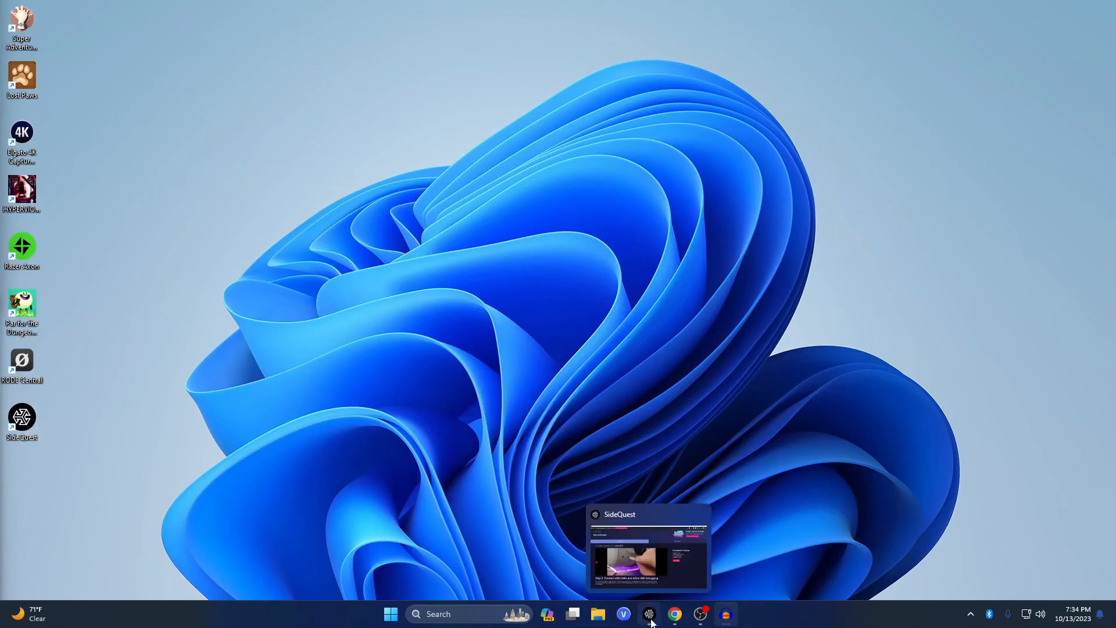
# - Bring the SideQuest desktop app forward and go Back Home from Setup & Support
pyautogui.click(648, 548)
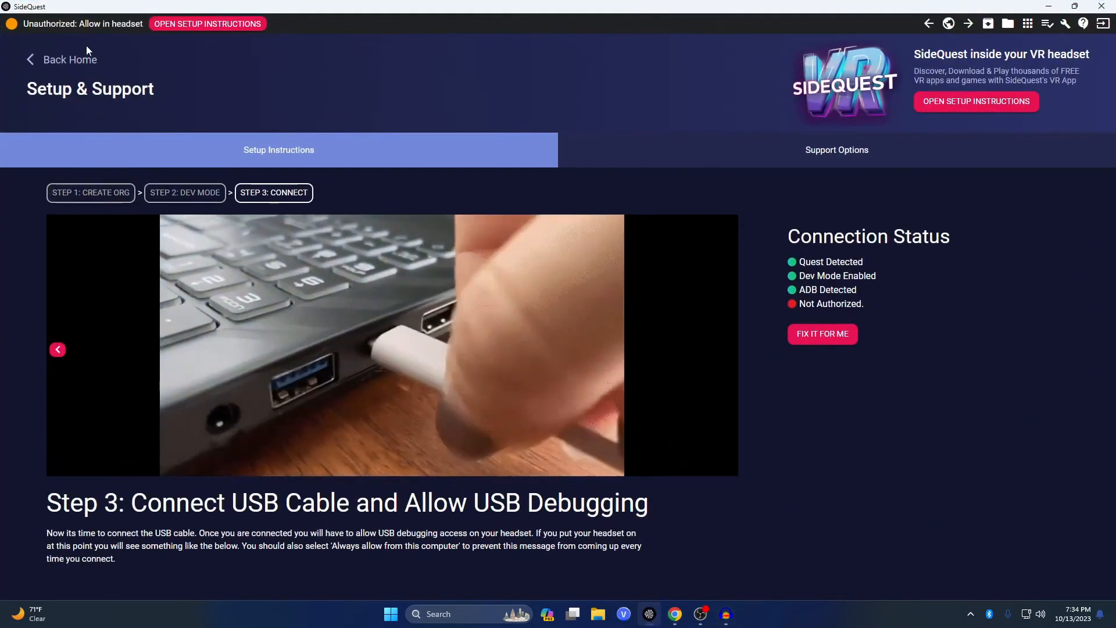
pyautogui.click(70, 59)
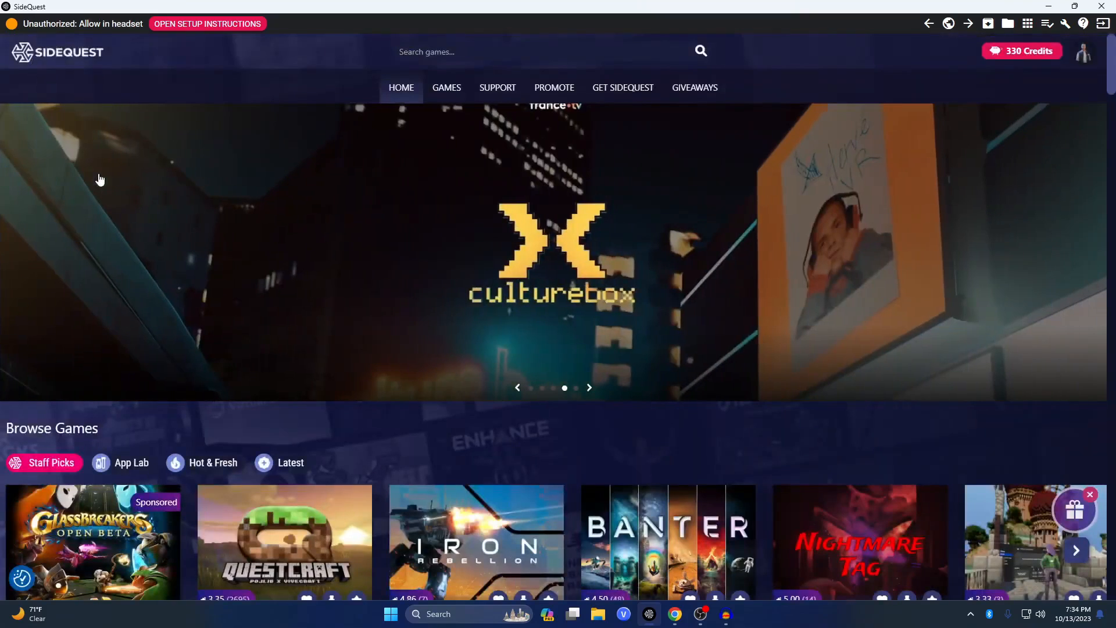
pyautogui.moveTo(43, 35)
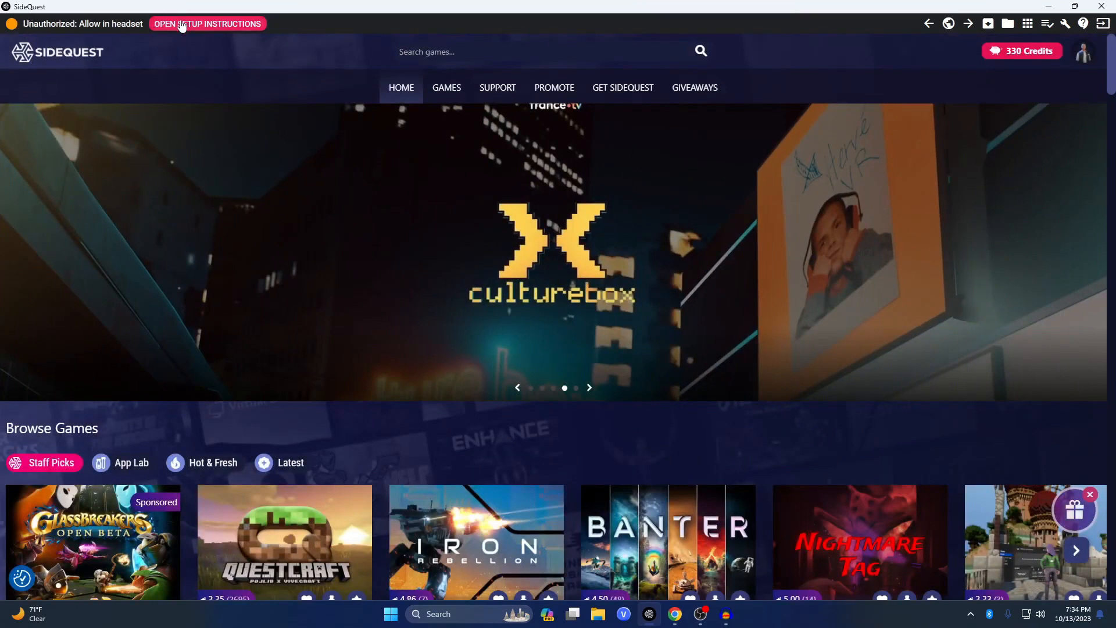
# - Walk the setup steps: organisation 'AnyNameYouWant', Dev Mode, then Connect
pyautogui.click(207, 24)
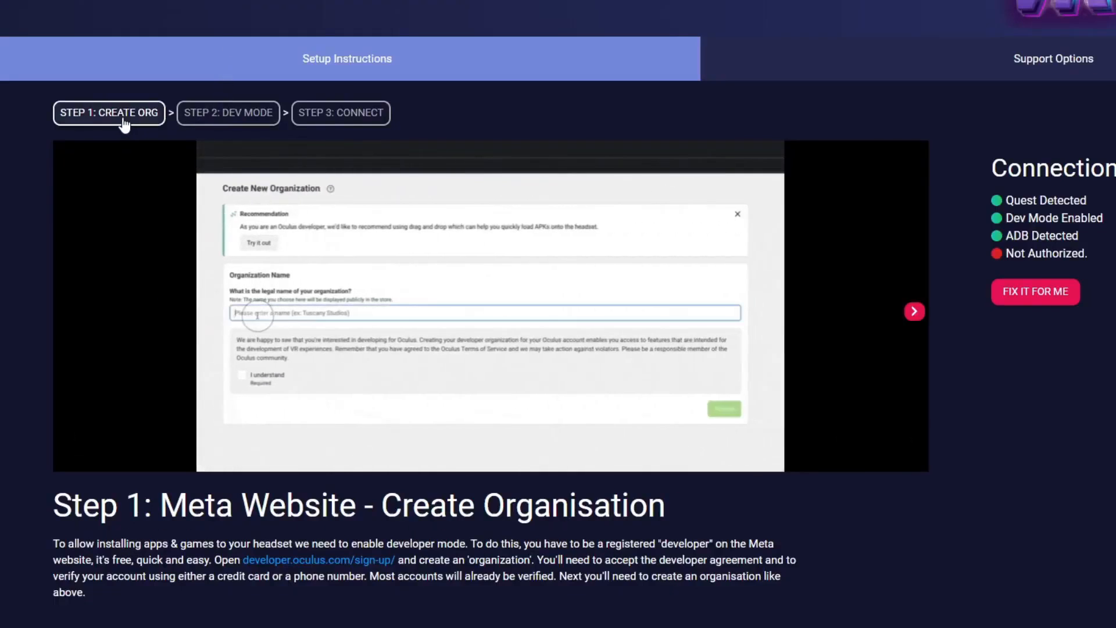
pyautogui.write('AnyNameYouWant')
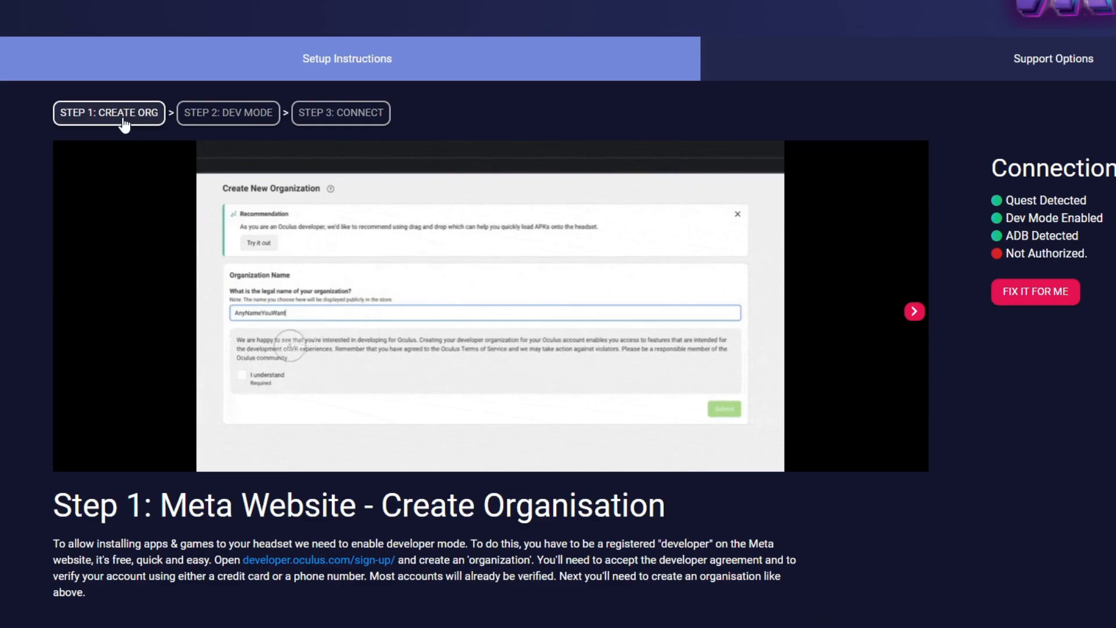
pyautogui.click(228, 112)
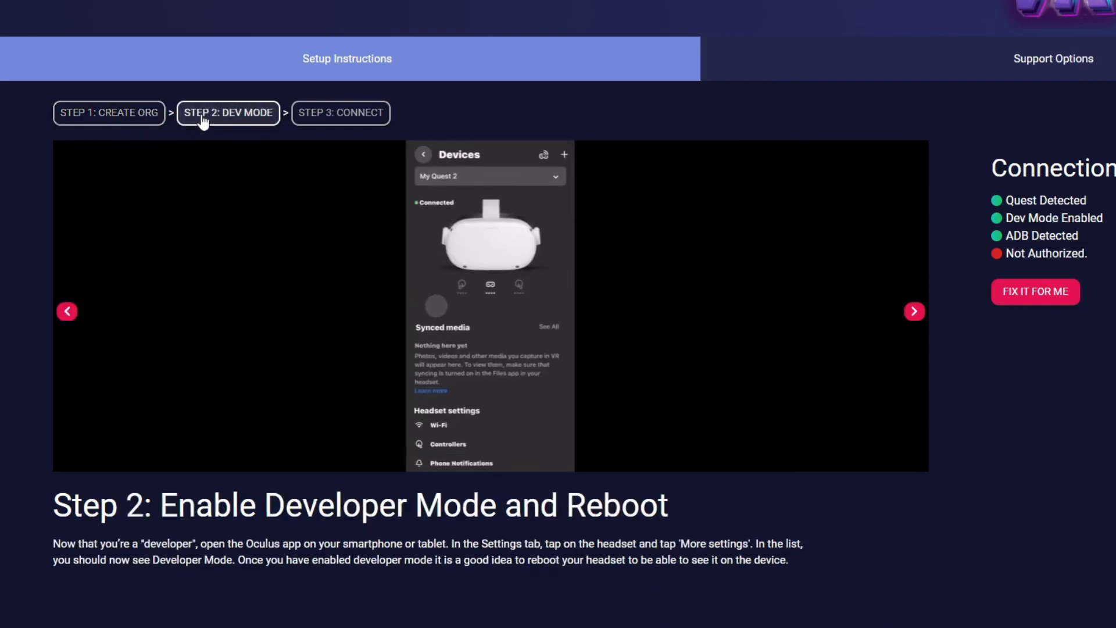
pyautogui.scroll(-3)
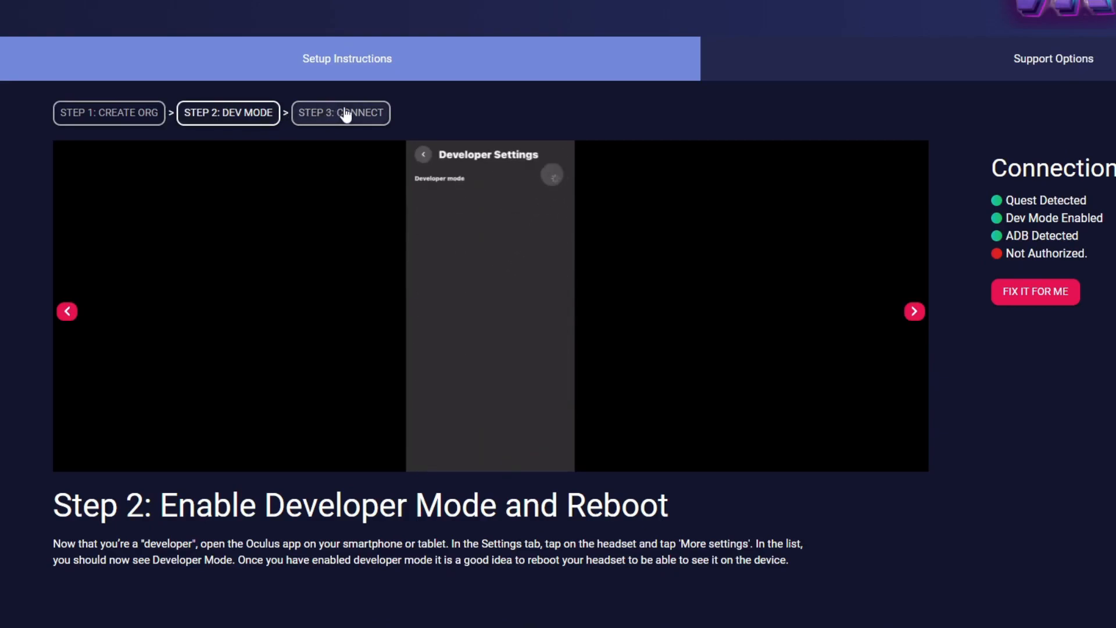
pyautogui.click(340, 112)
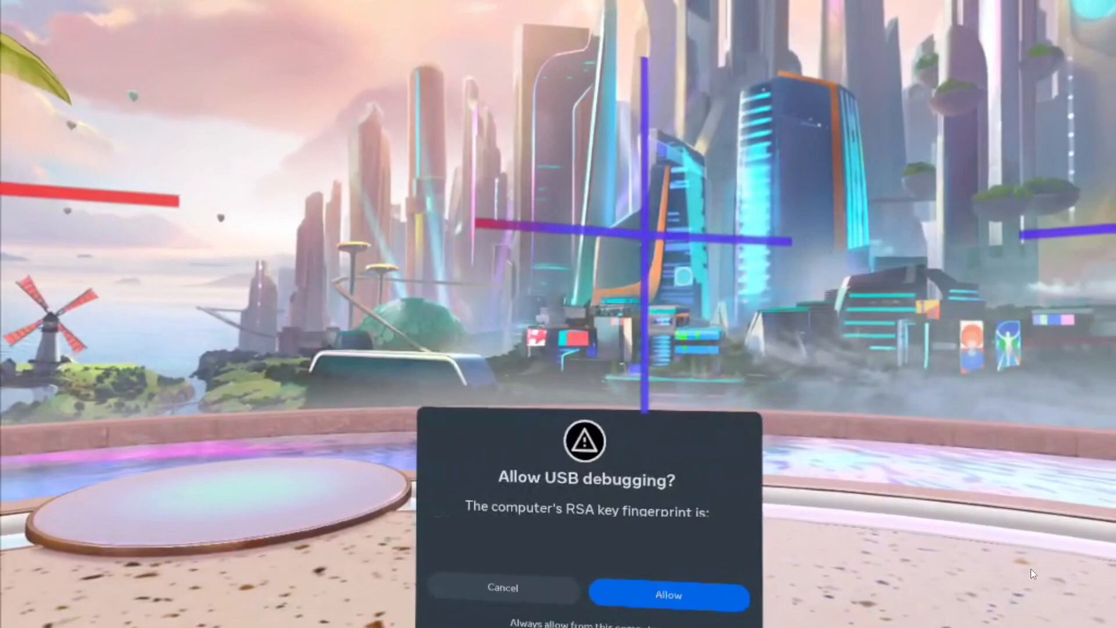
# - Press Allow on the headset's 'Allow USB debugging?' prompt
pyautogui.click(667, 595)
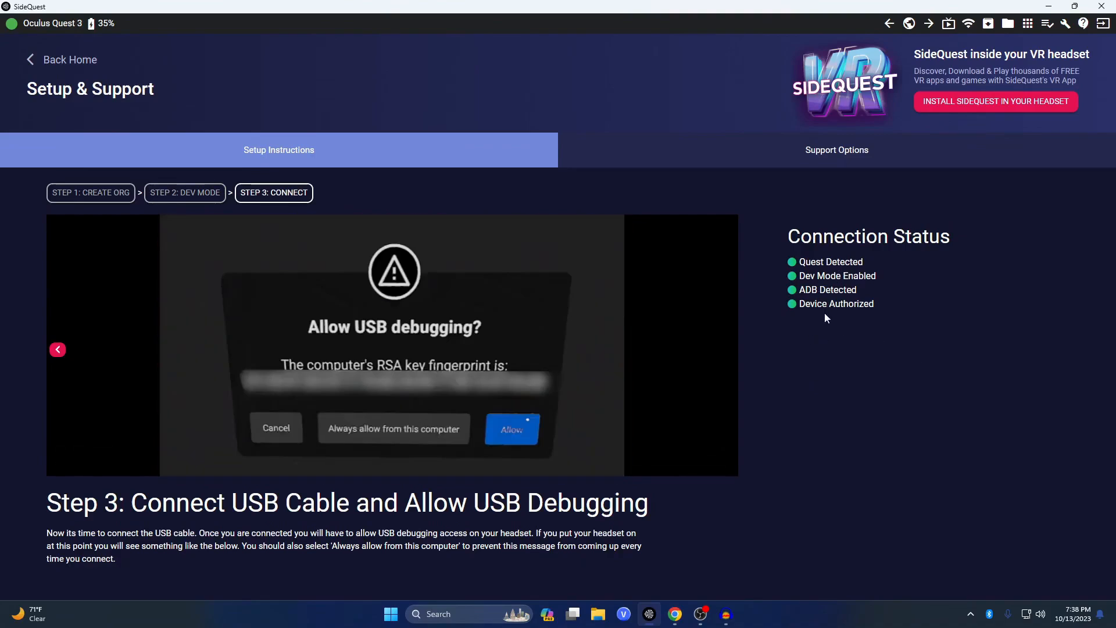
# - Return to the SideQuest home page and switch to the GAMES store section
pyautogui.click(68, 59)
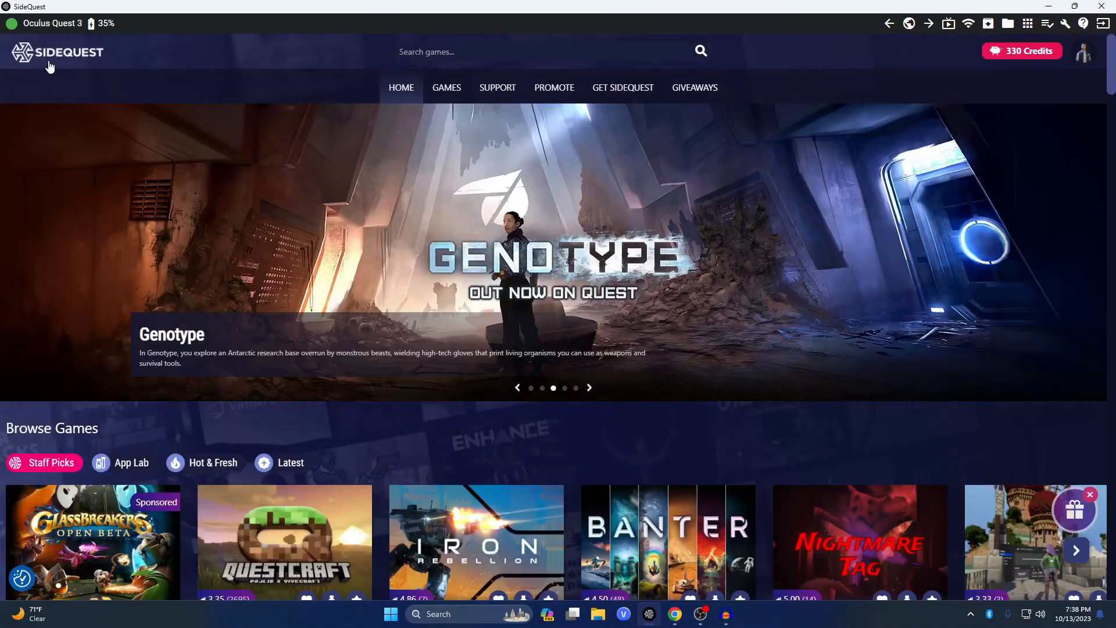
pyautogui.moveTo(647, 98)
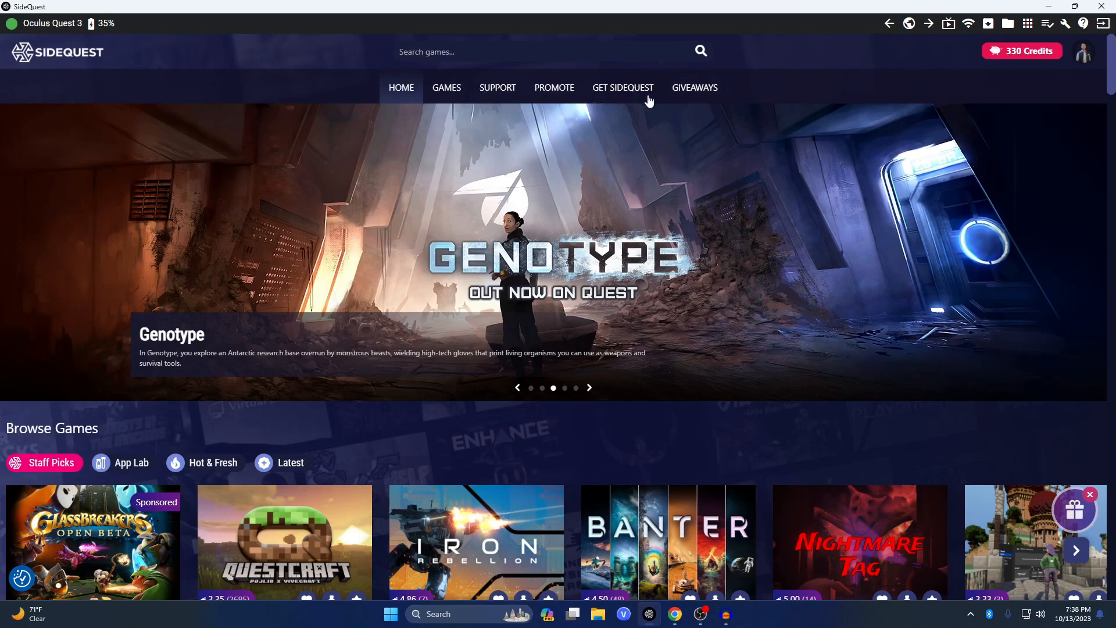
pyautogui.moveTo(497, 439)
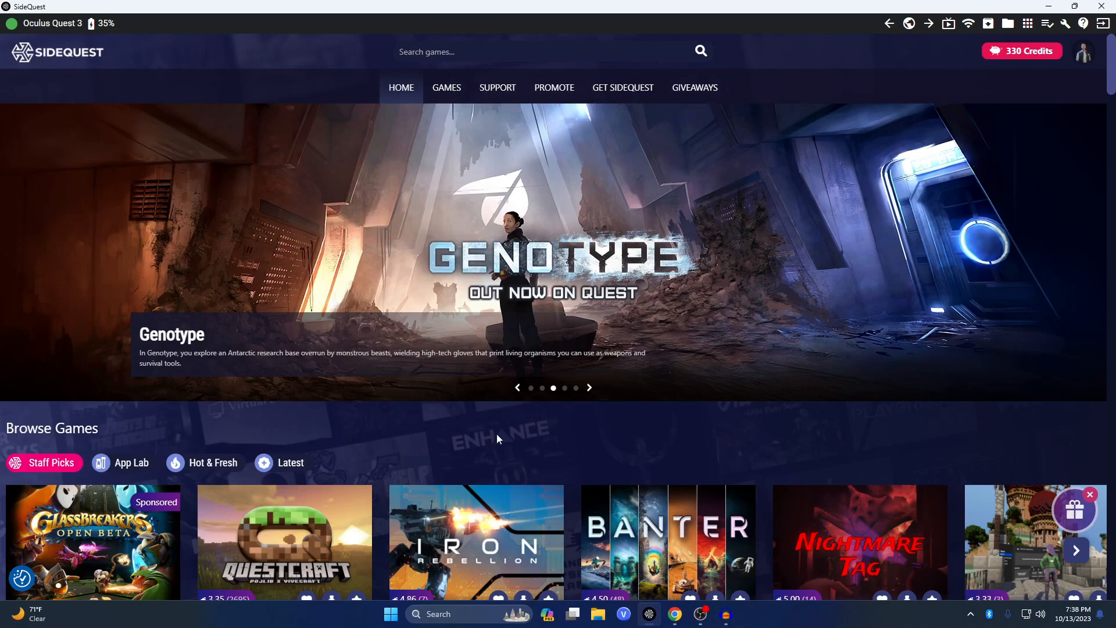
pyautogui.moveTo(494, 435)
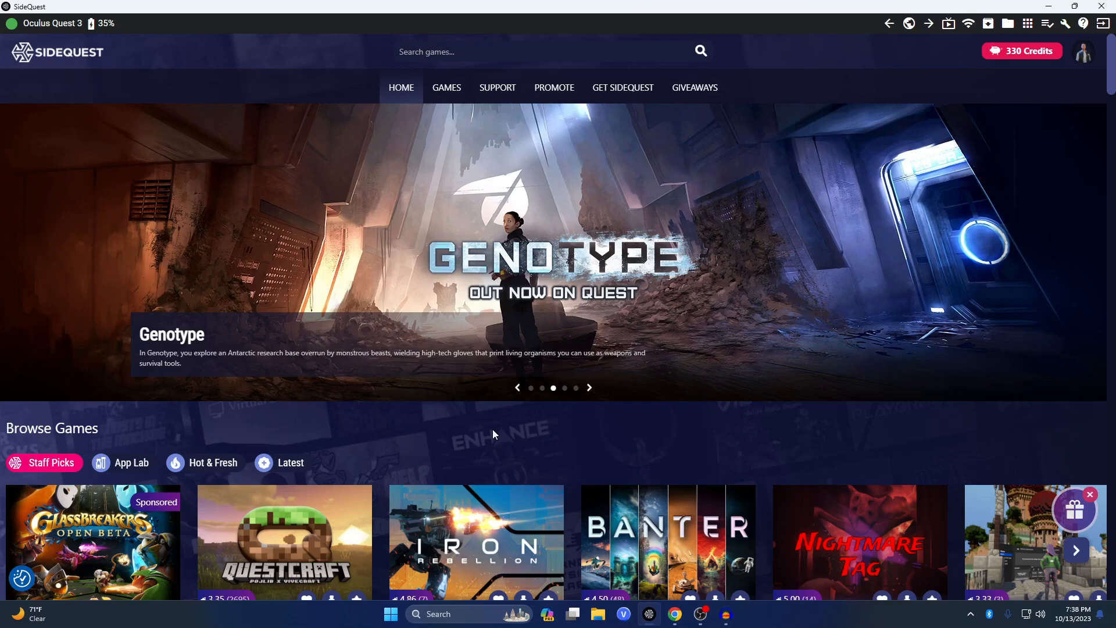
pyautogui.click(447, 88)
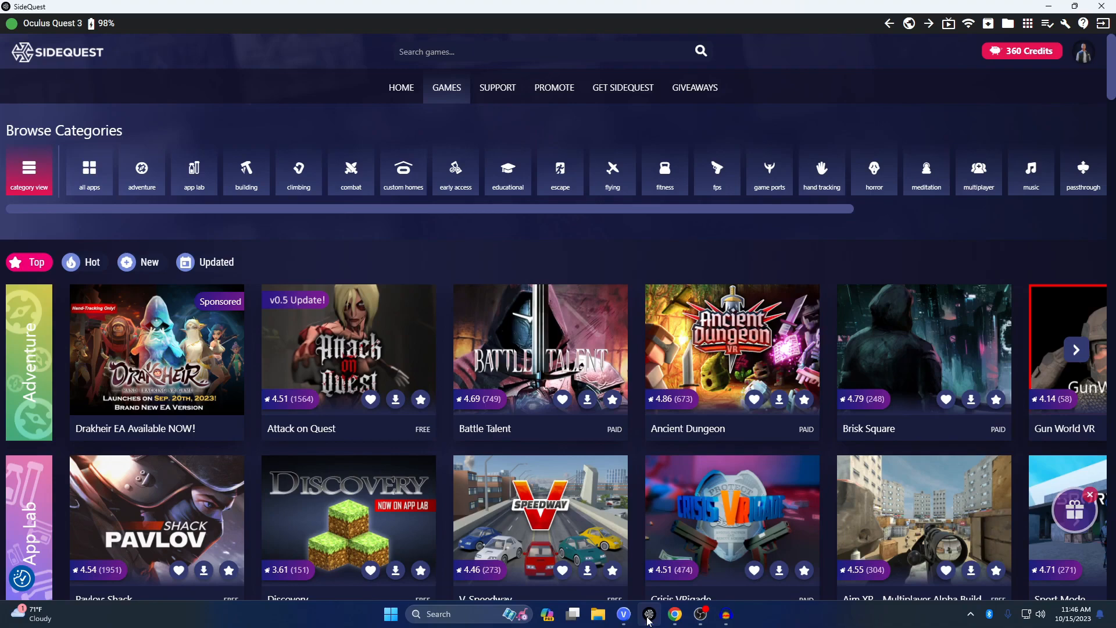
pyautogui.moveTo(629, 594)
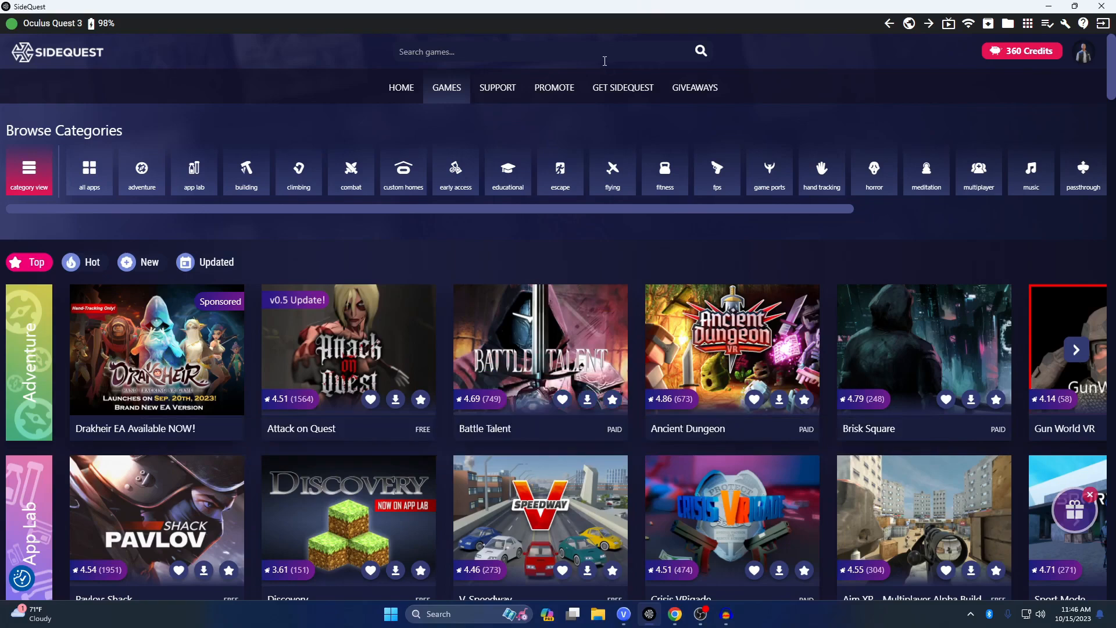
pyautogui.moveTo(205, 40)
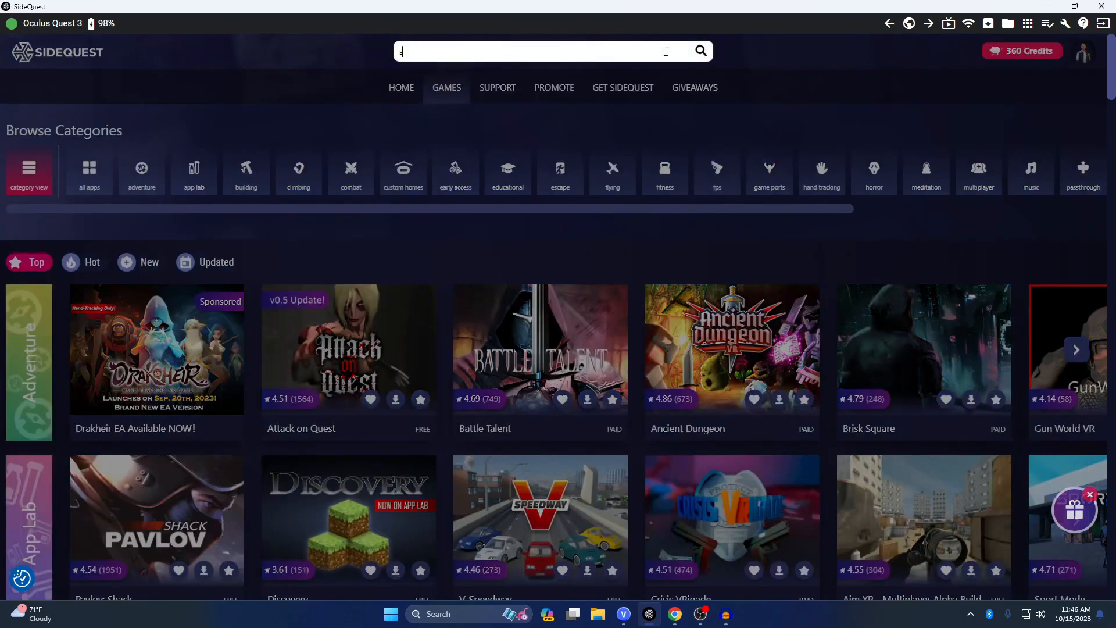
# - Search 'side', open the SideQuest VR result, and sideload it to the Quest 3
pyautogui.write('ide')
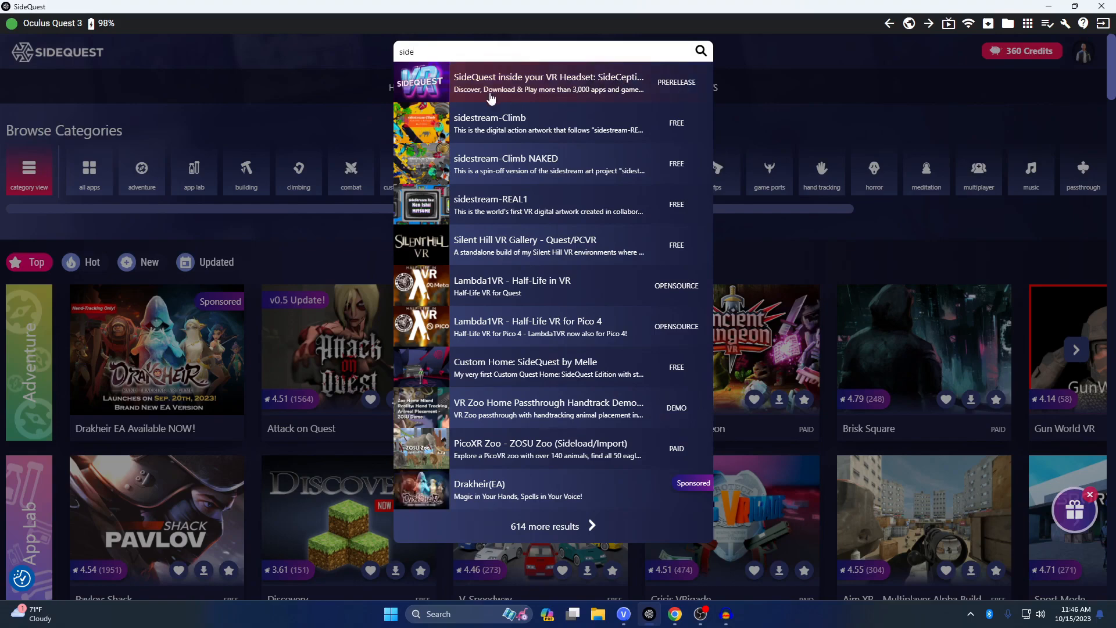
pyautogui.click(548, 83)
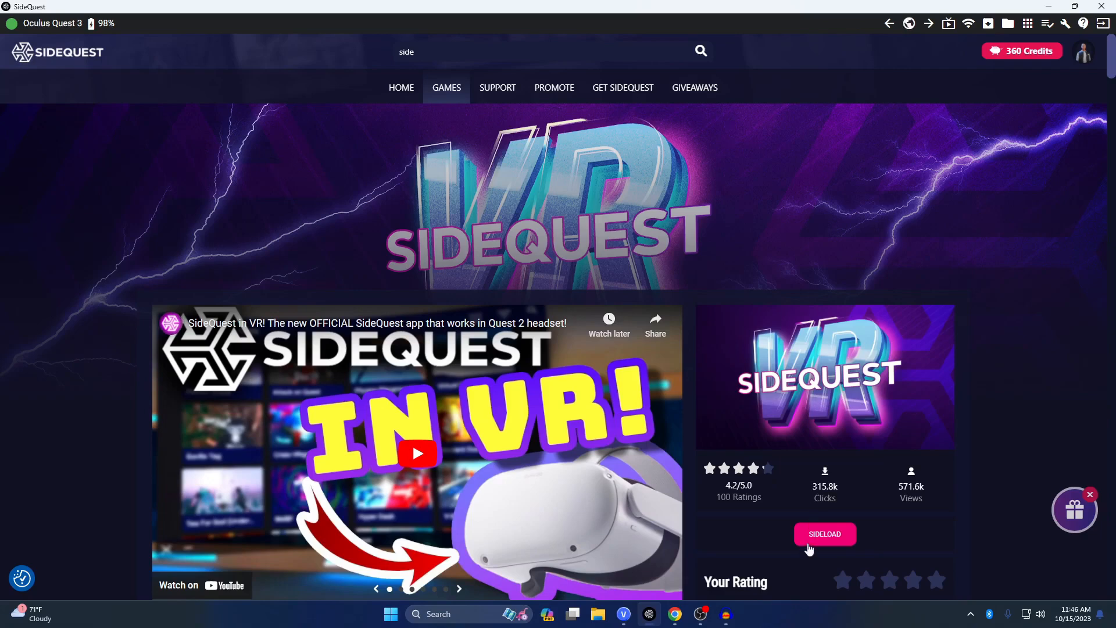
pyautogui.click(824, 534)
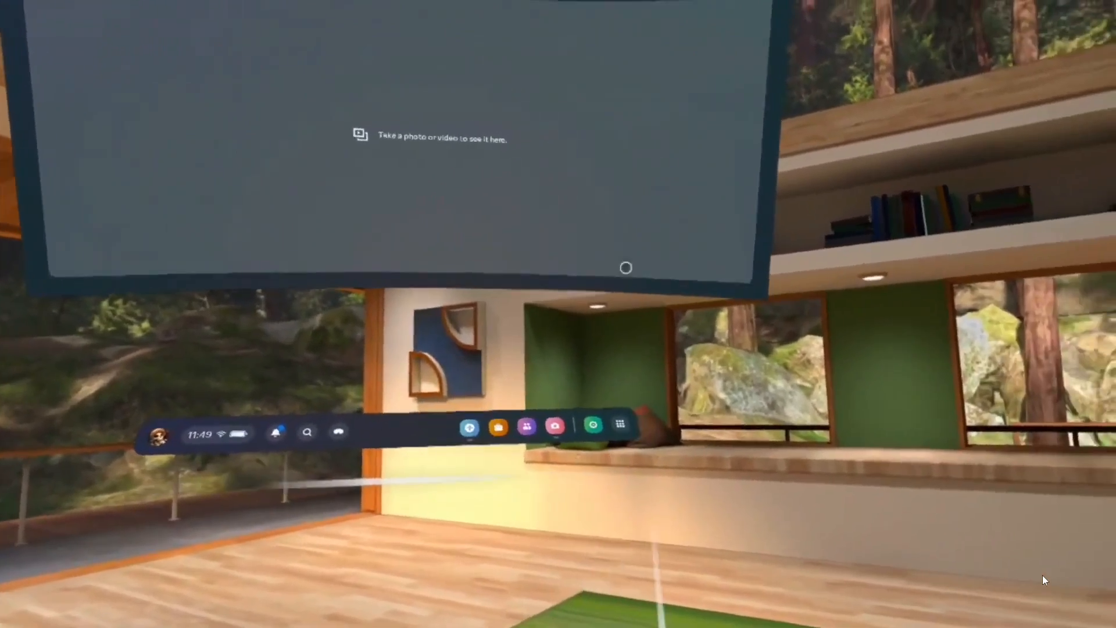
# - Show the headset's App Library in list view, filtered to Unknown Sources
pyautogui.click(621, 426)
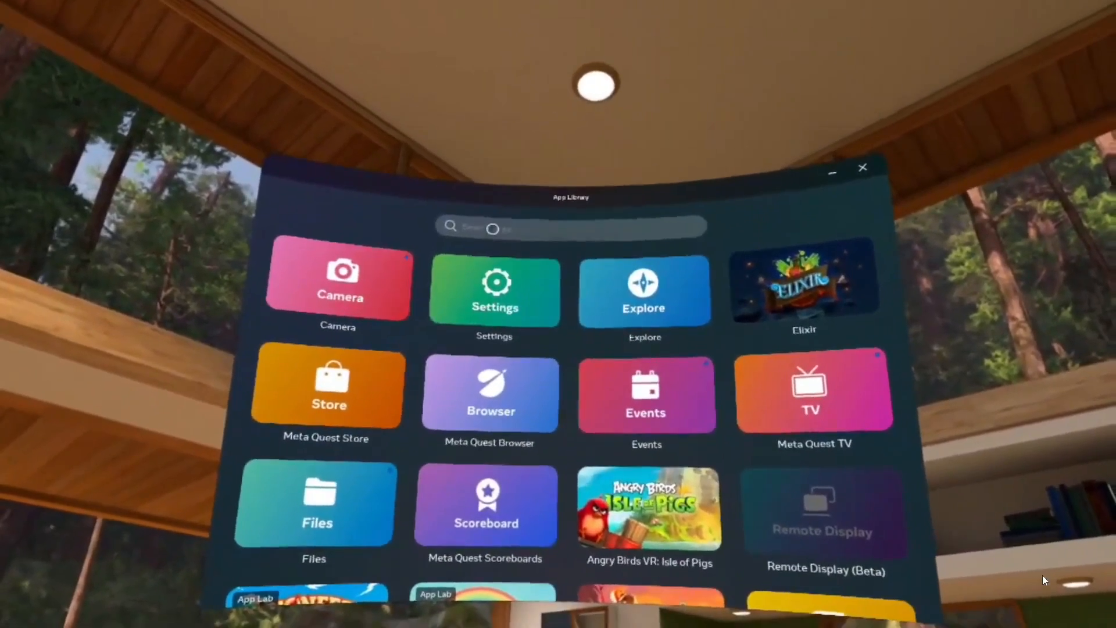
pyautogui.click(570, 226)
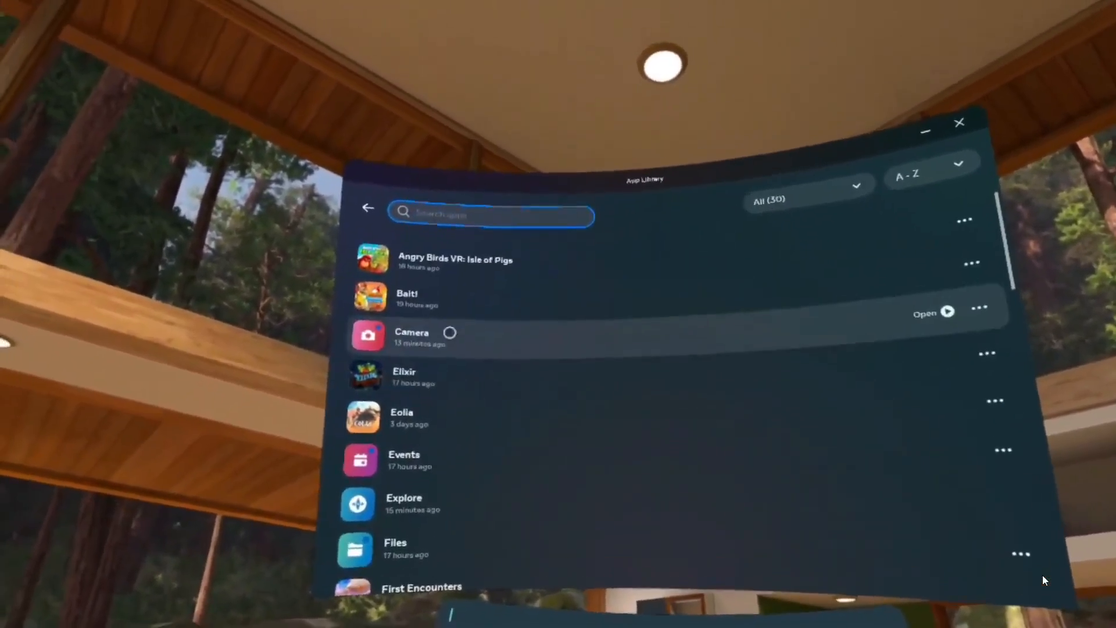
pyautogui.scroll(-3)
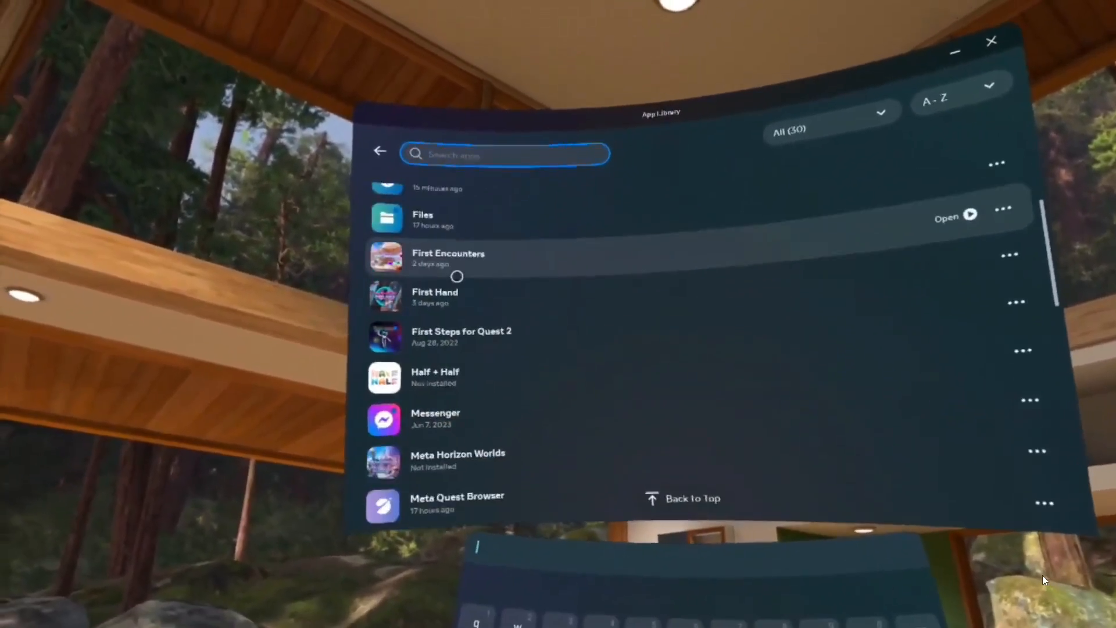
pyautogui.scroll(-3)
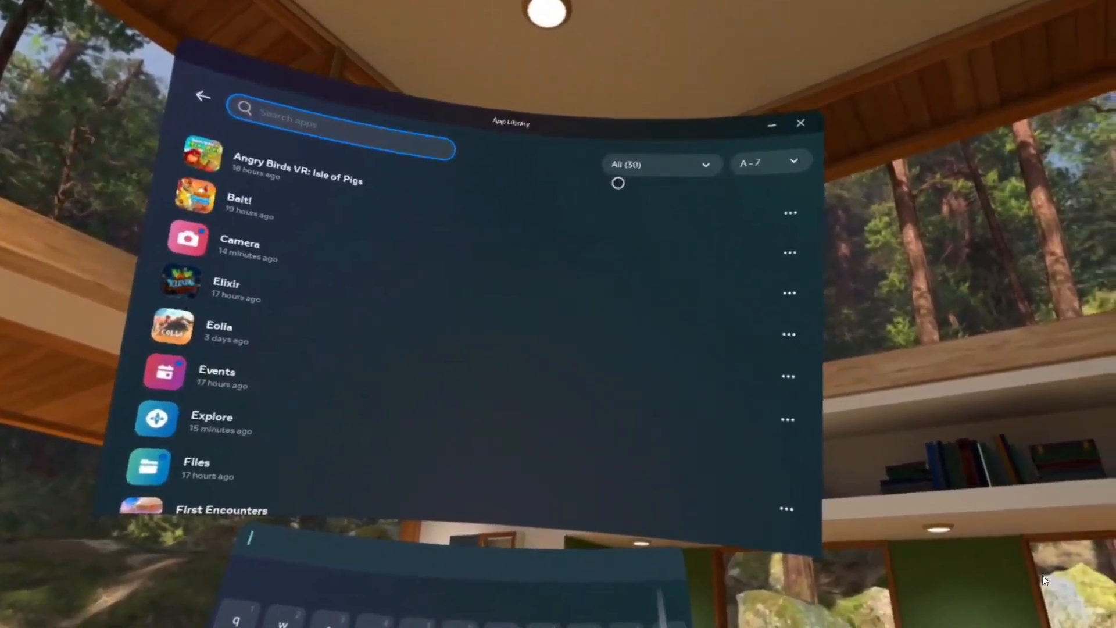
pyautogui.click(659, 164)
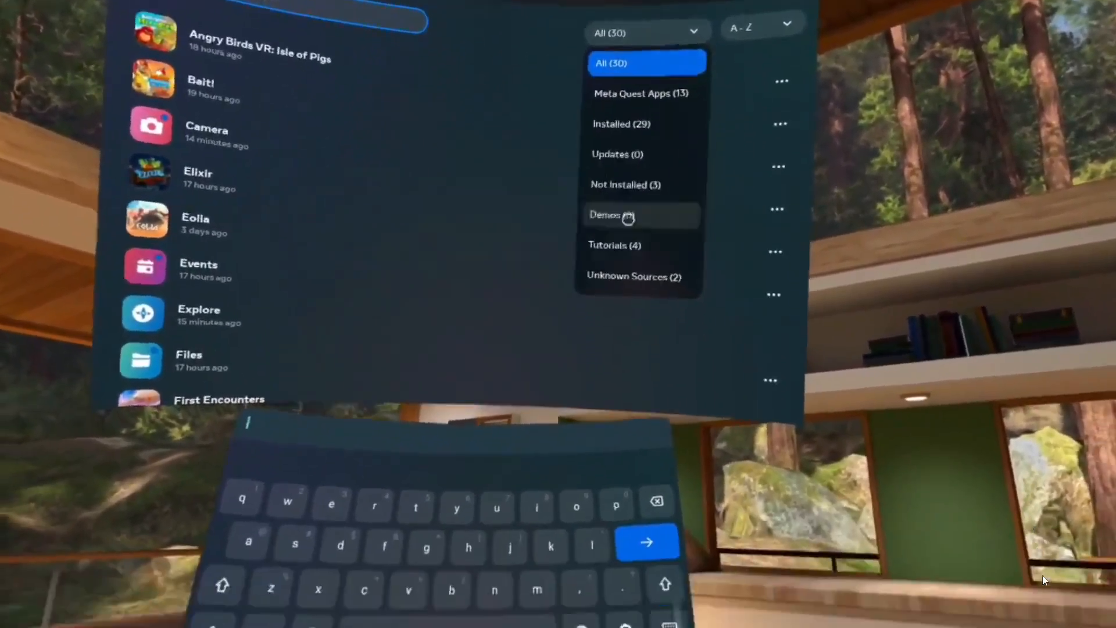
pyautogui.click(628, 277)
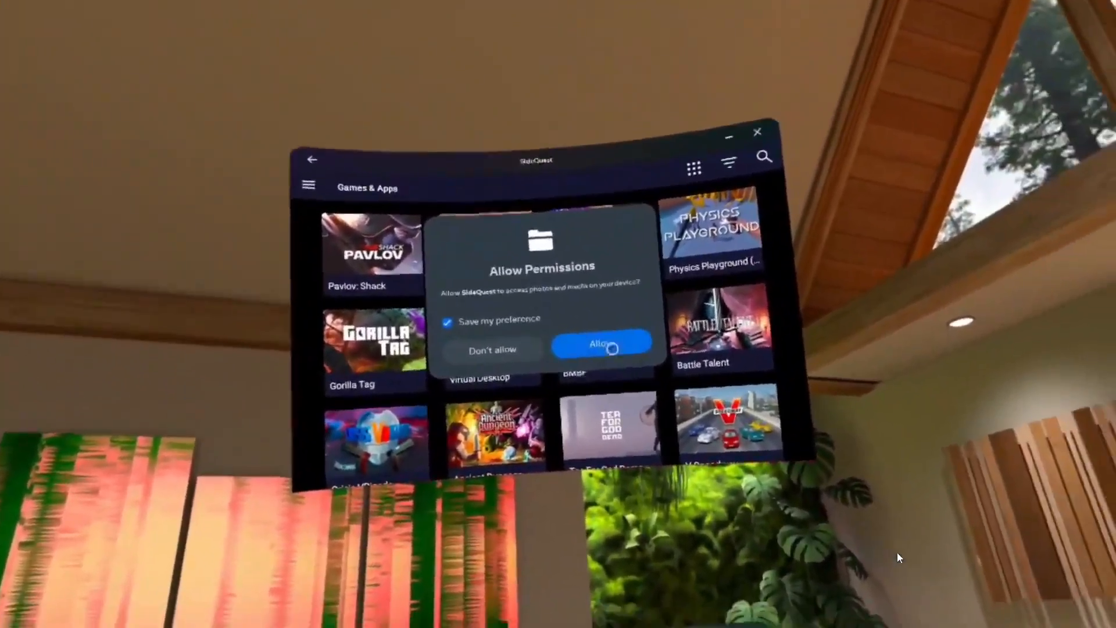
# - Allow SideQuest VR access to photos and media, keeping Save my preference checked
pyautogui.click(600, 345)
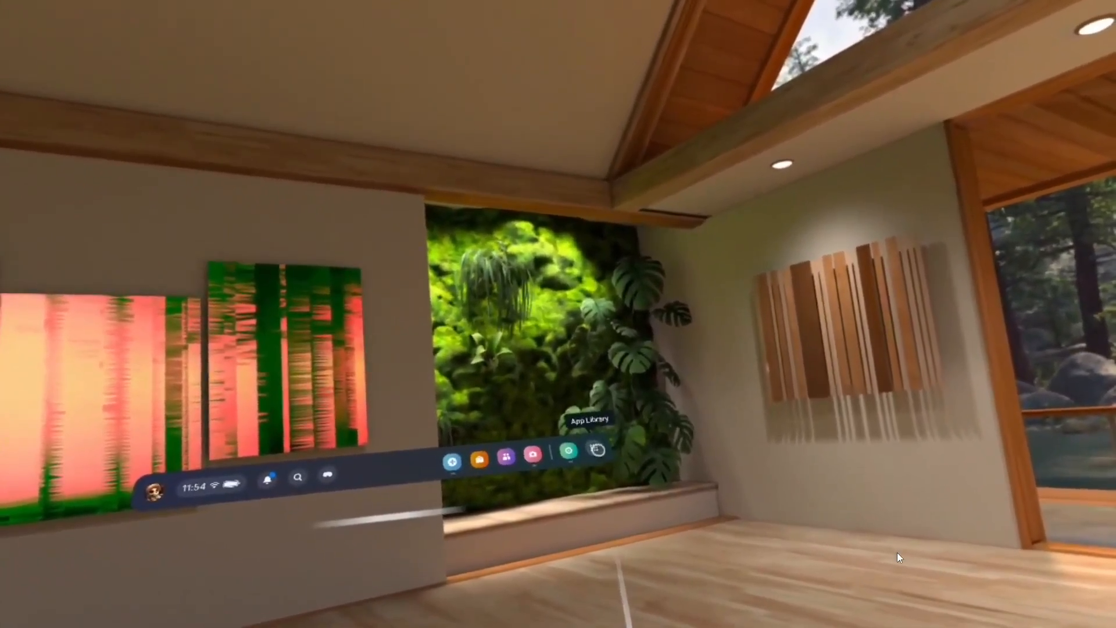
# - Launch SideQuest from the App Library's Unknown Sources list to show its Games & Apps grid
pyautogui.click(599, 450)
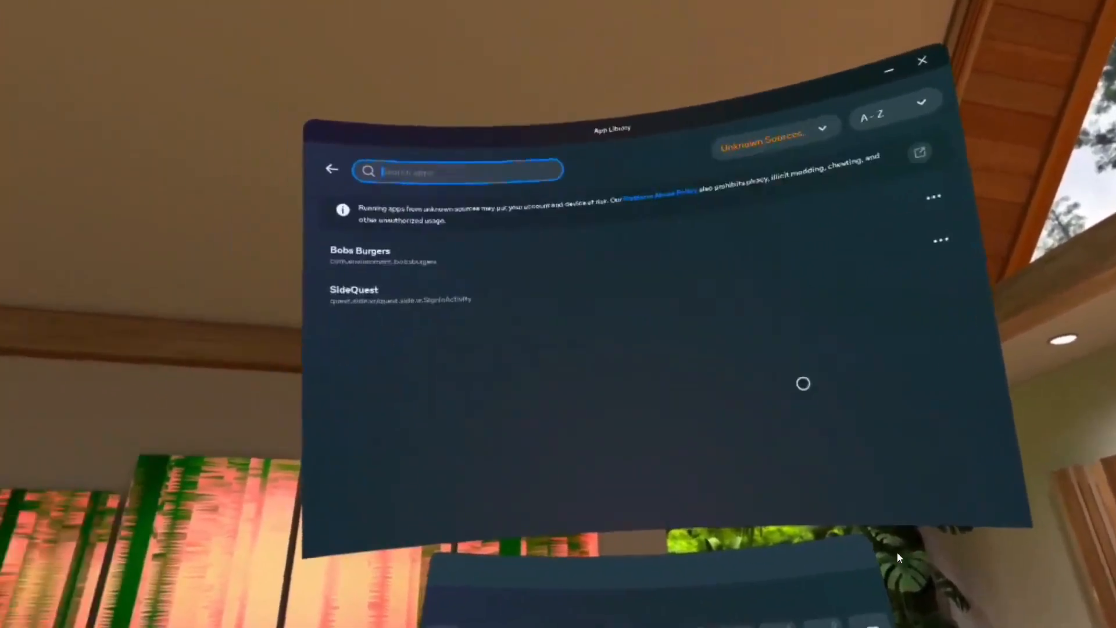
pyautogui.click(355, 289)
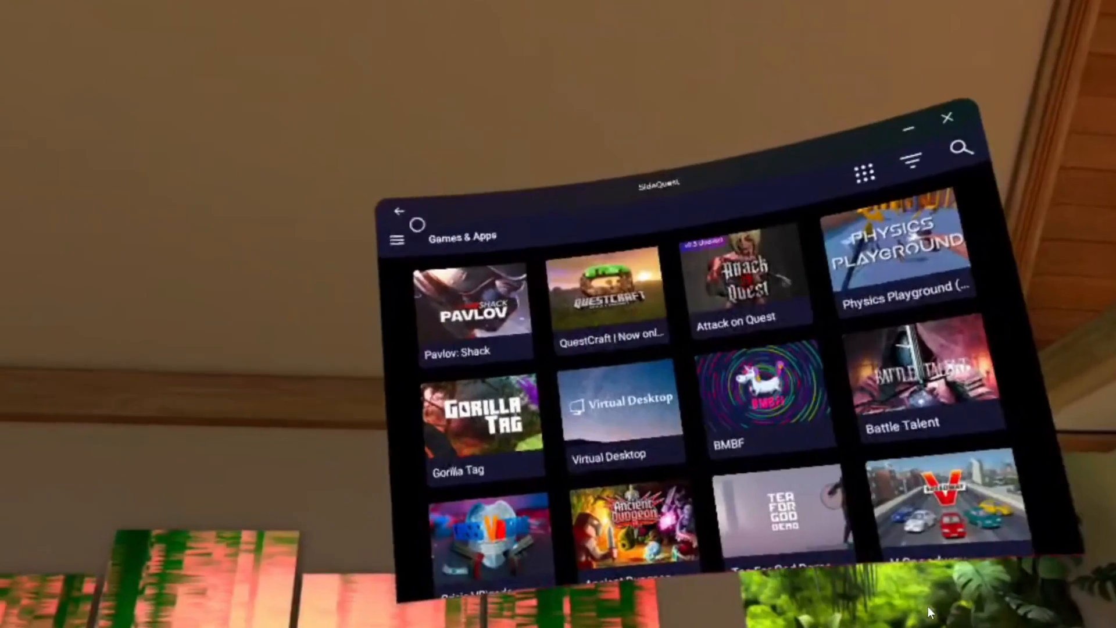
# - Reselect Games & Apps from SideQuest's side menu and scroll far down the game grid
pyautogui.click(398, 239)
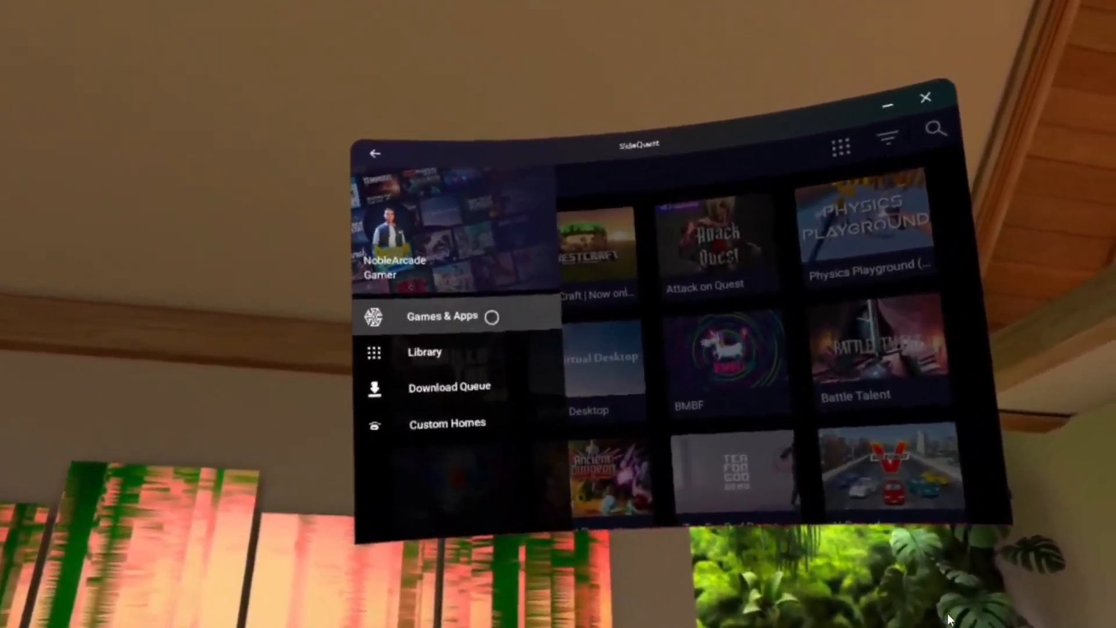
pyautogui.click(442, 316)
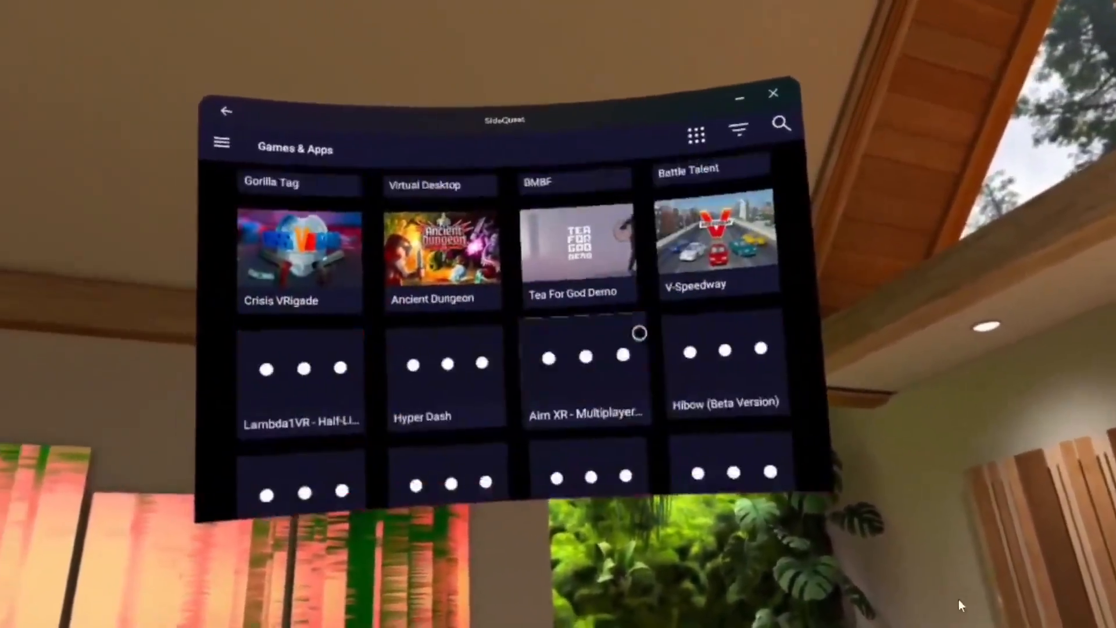
pyautogui.scroll(-3)
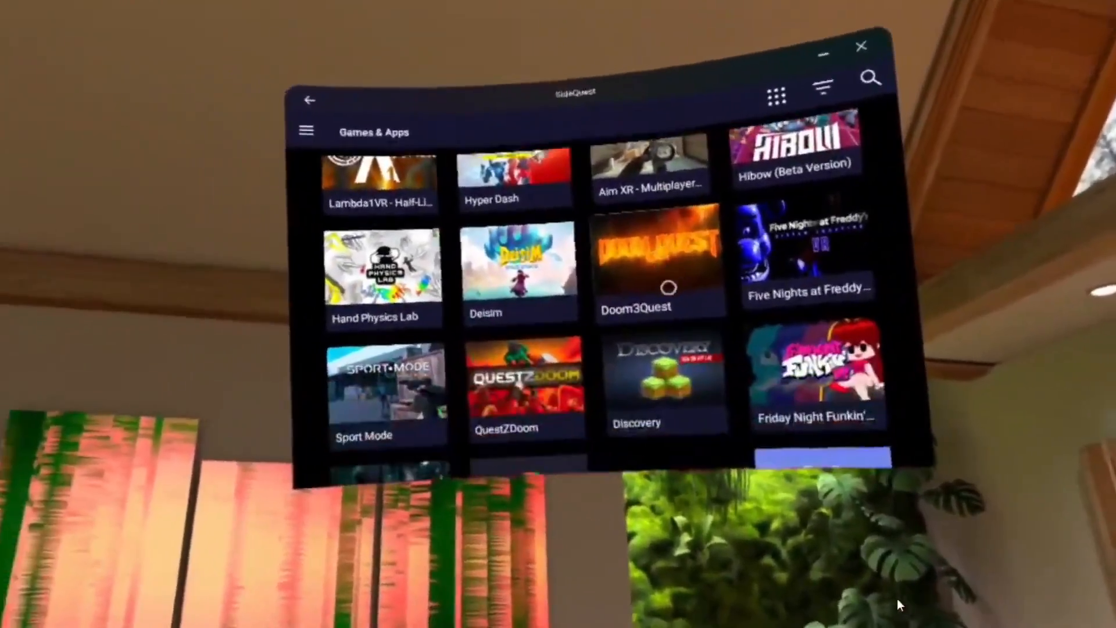
pyautogui.scroll(-3)
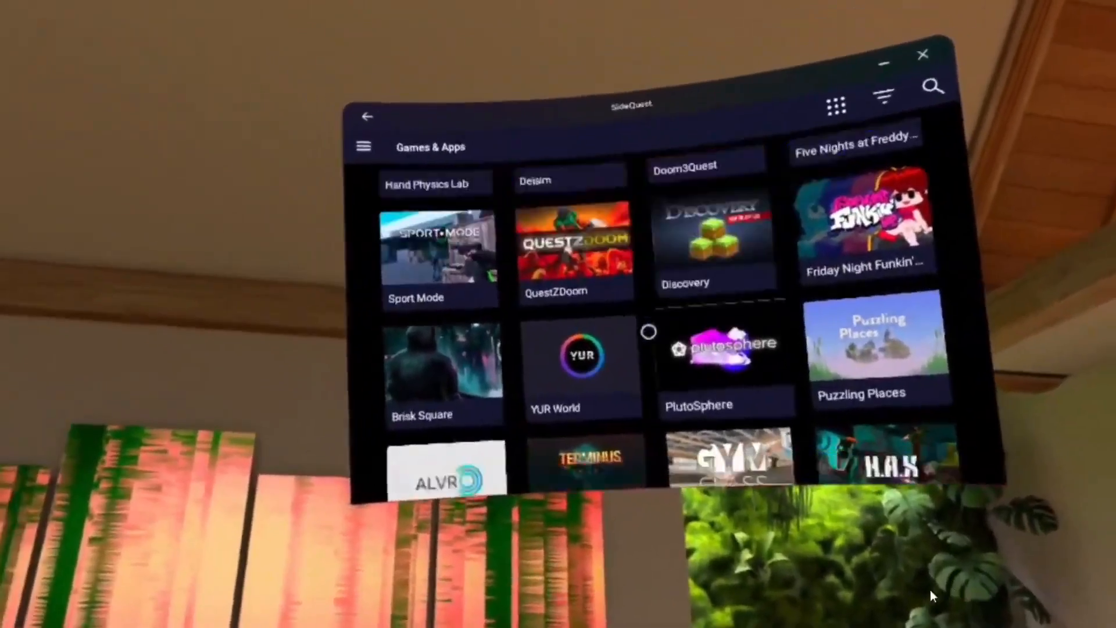
pyautogui.scroll(-3)
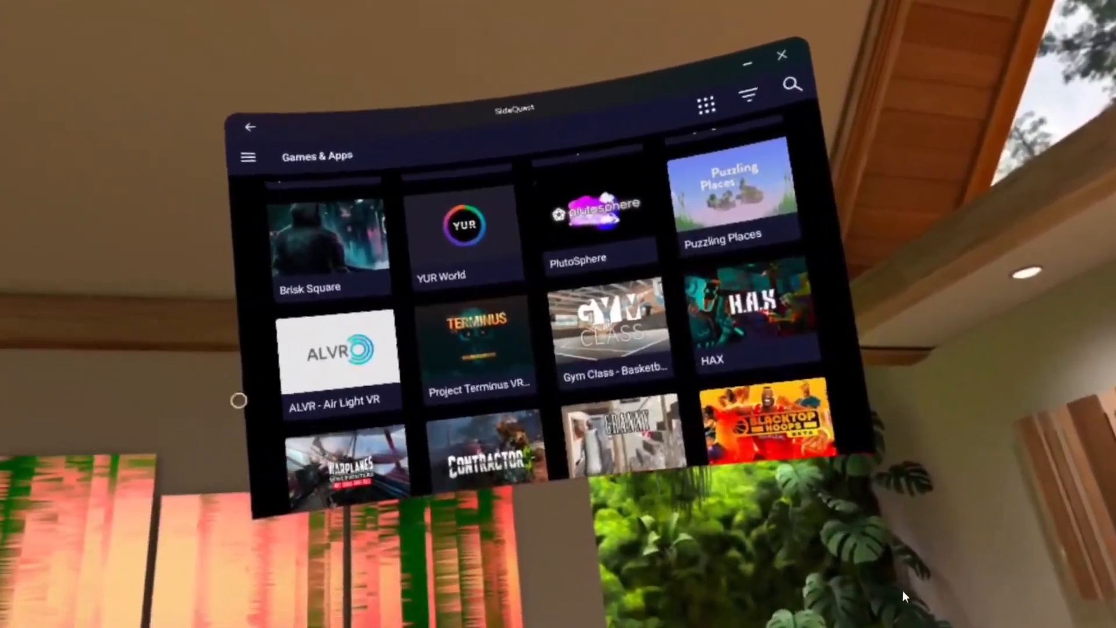
pyautogui.scroll(-3)
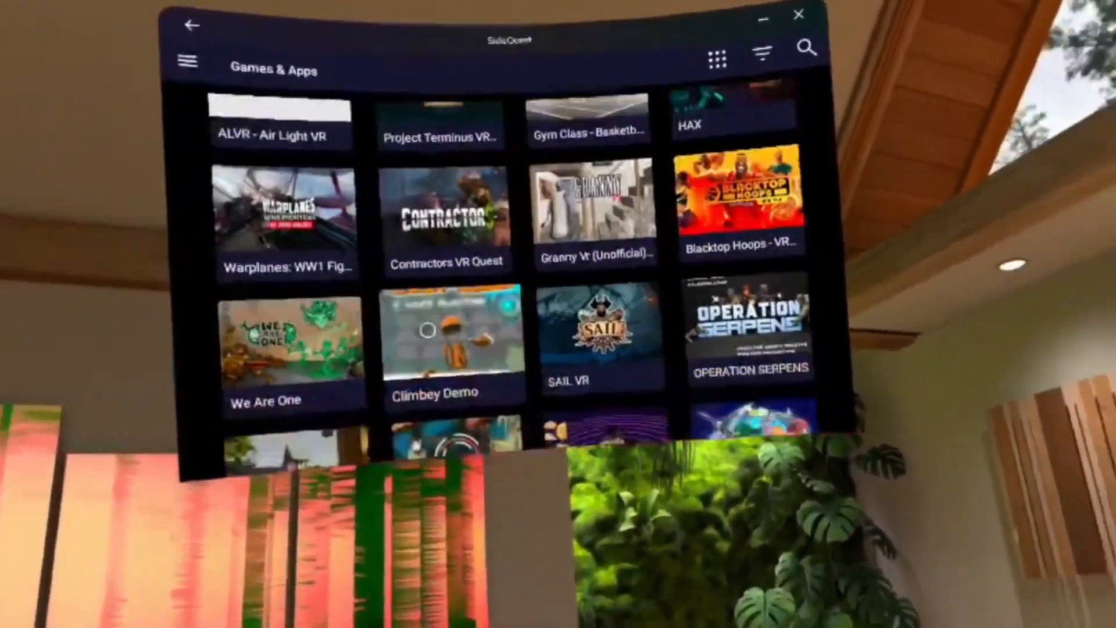
pyautogui.scroll(-3)
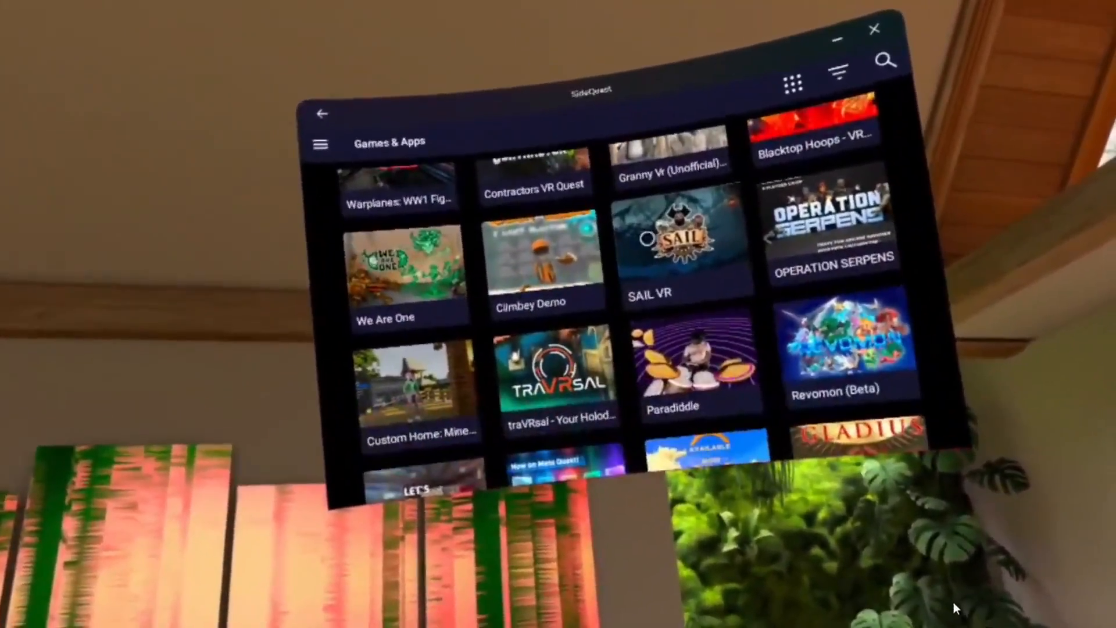